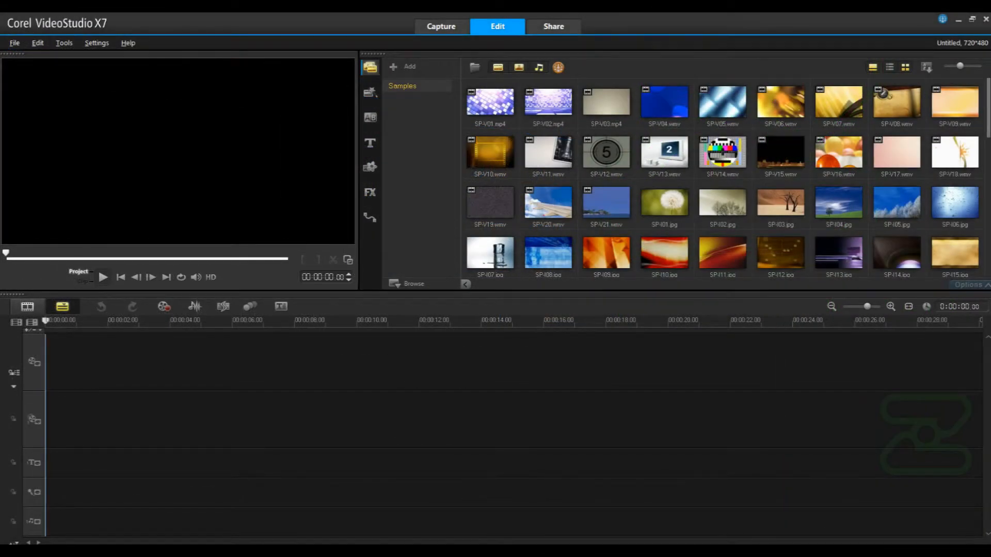
Step: Switch from editing to the Share workspace for creating output video files
{"action": "left_click", "coordinate": [553, 26]}
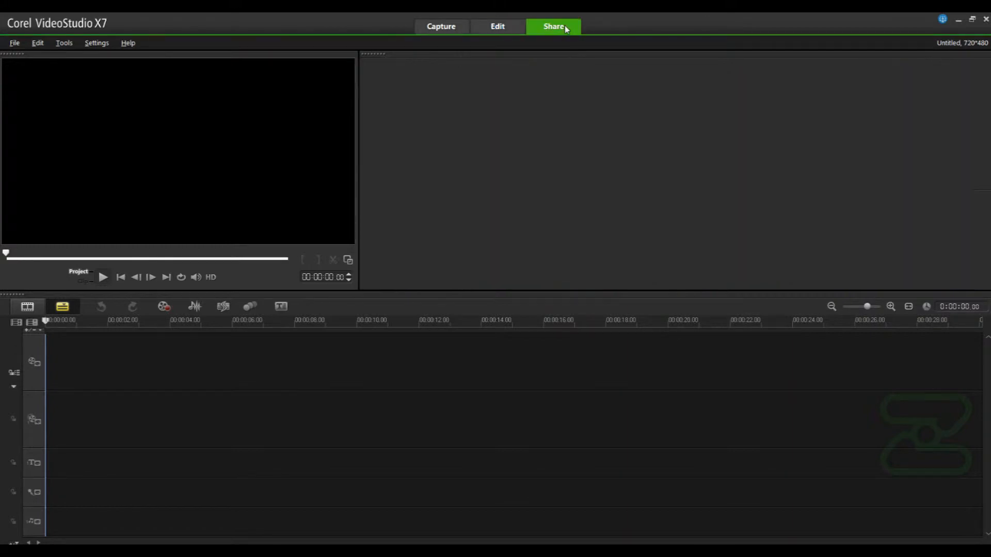
{"action": "left_click", "coordinate": [554, 26]}
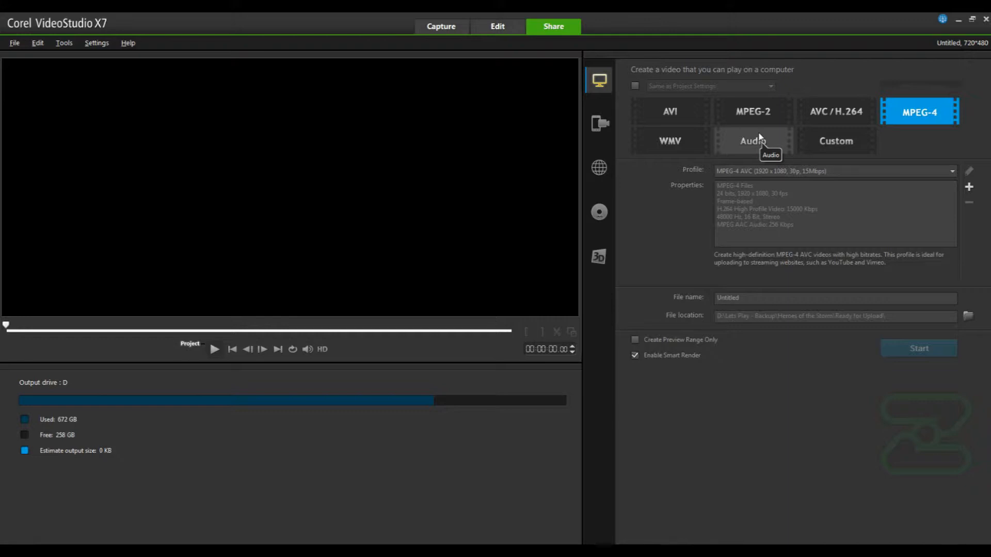
{"action": "mouse_move", "coordinate": [752, 140]}
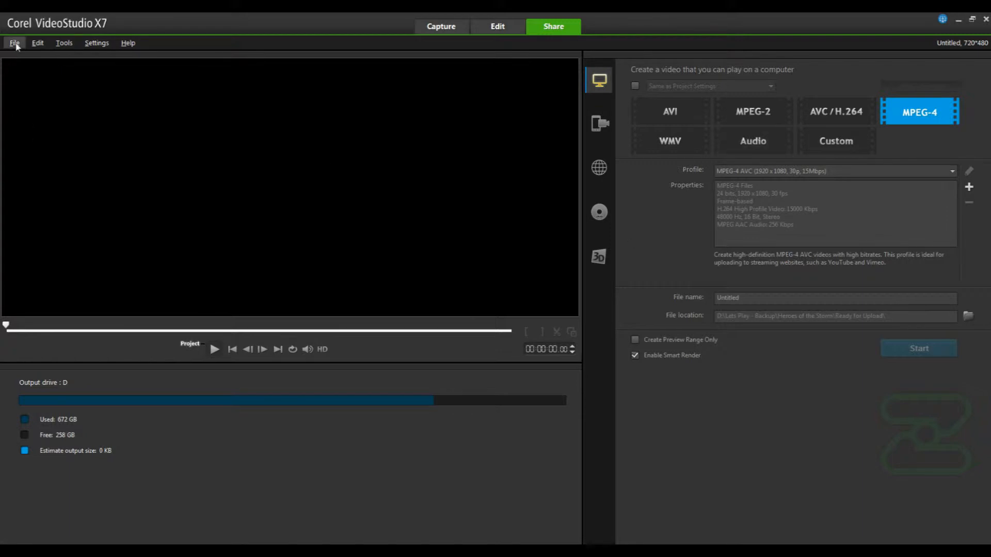
Step: Start Batch Convert from the File menu with MPEG-4 Files as the save type
{"action": "left_click", "coordinate": [16, 42]}
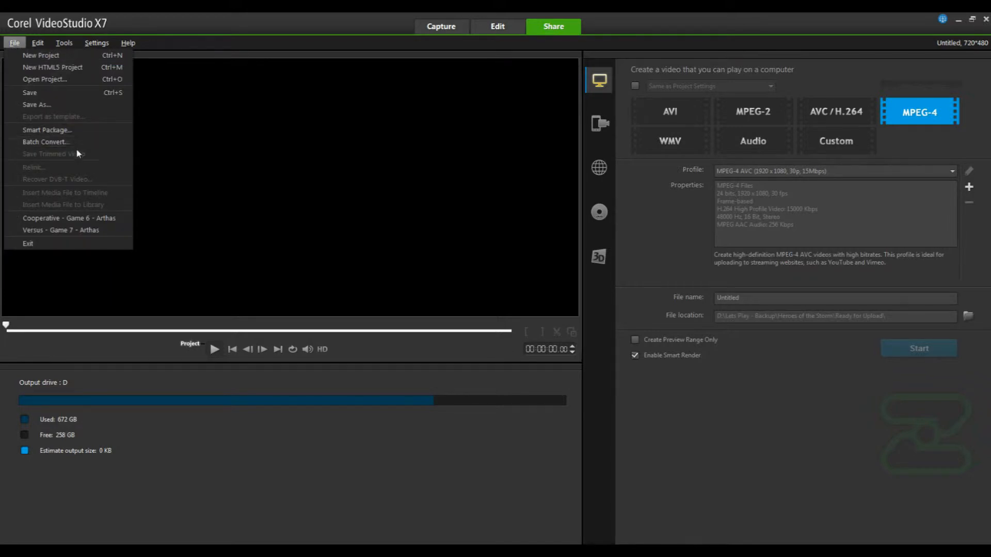
{"action": "left_click", "coordinate": [45, 141]}
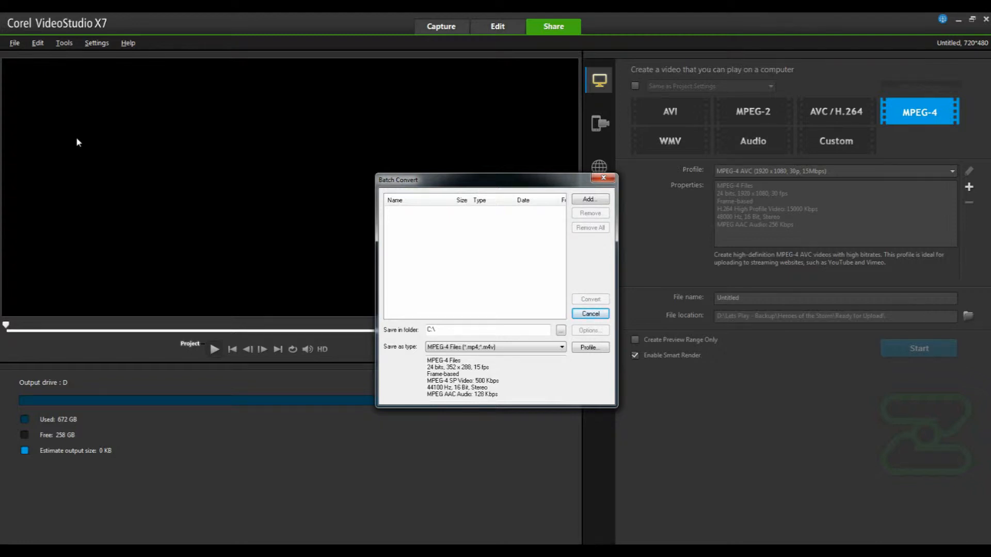
{"action": "mouse_move", "coordinate": [502, 254]}
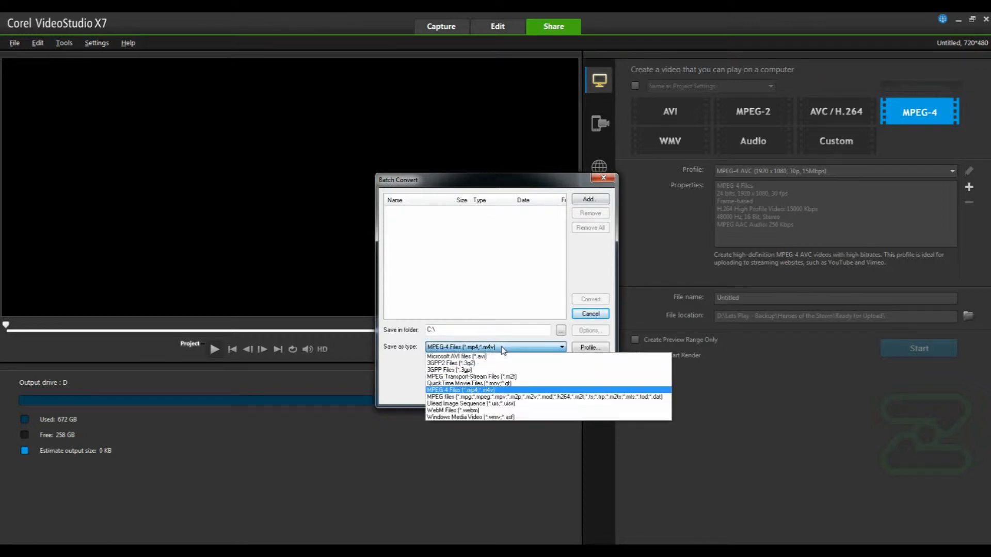
{"action": "left_click", "coordinate": [448, 363]}
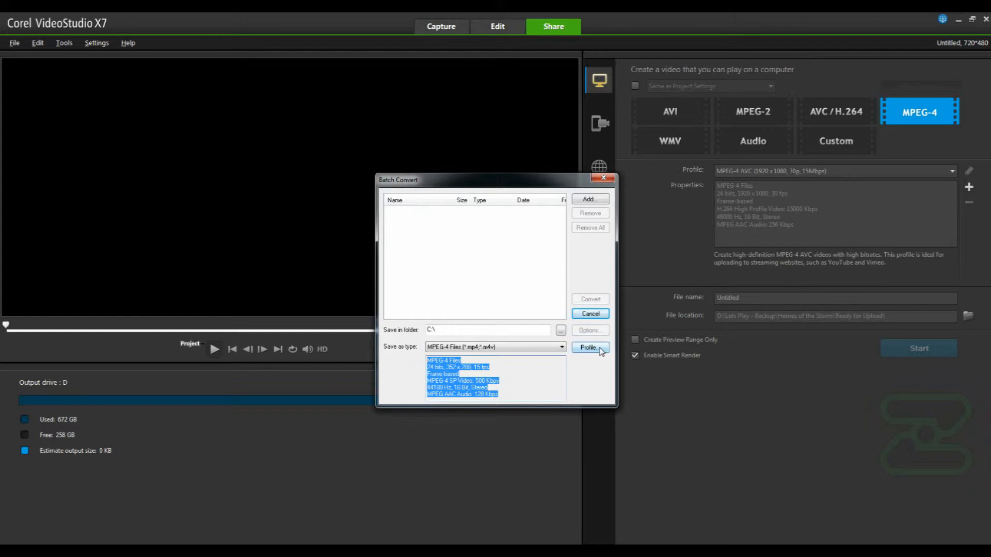
{"action": "left_click", "coordinate": [589, 347]}
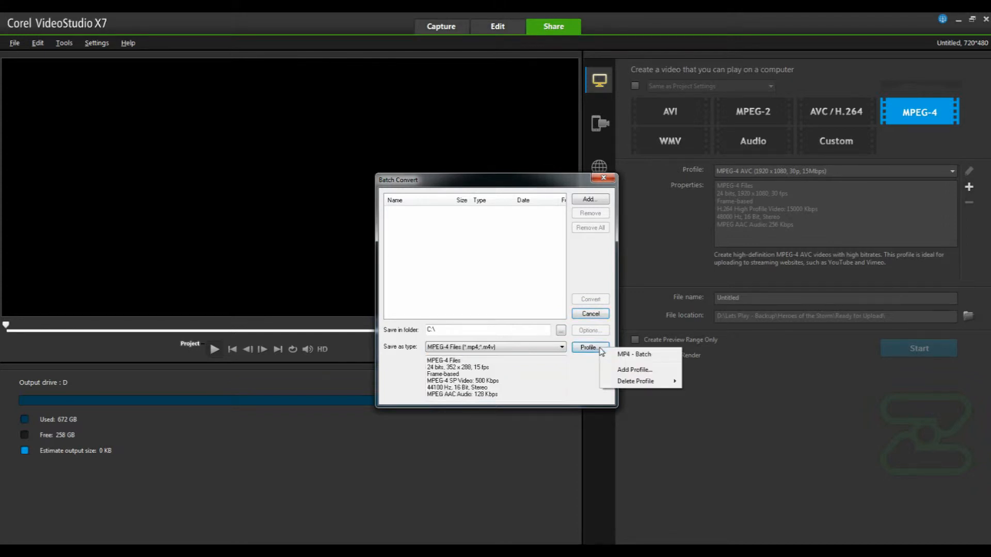
{"action": "left_click", "coordinate": [634, 370]}
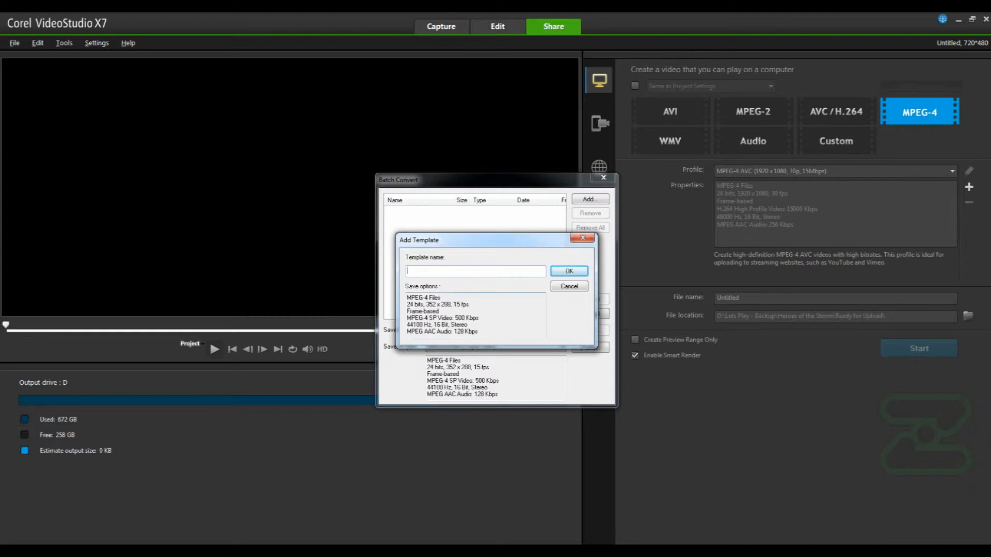
{"action": "mouse_move", "coordinate": [462, 361]}
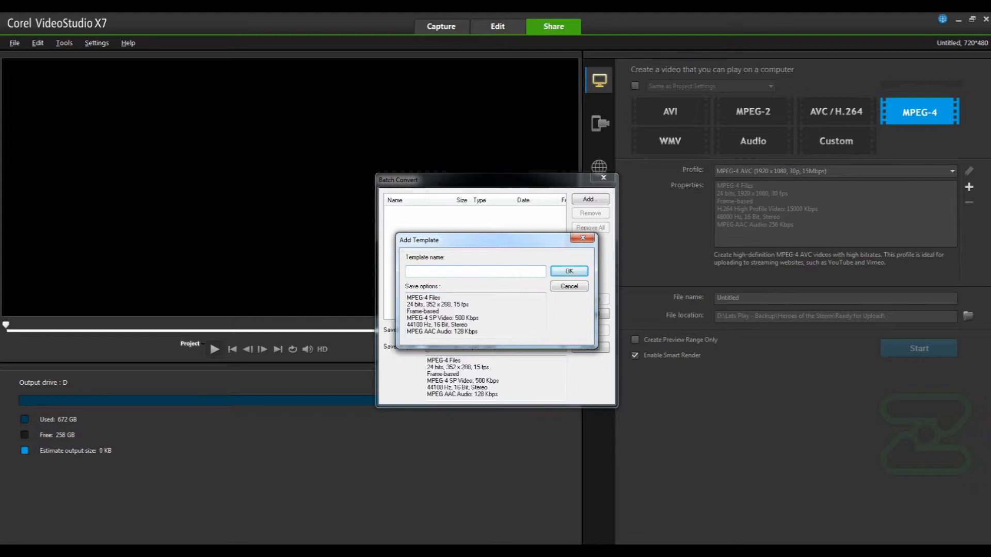
{"action": "mouse_move", "coordinate": [481, 342]}
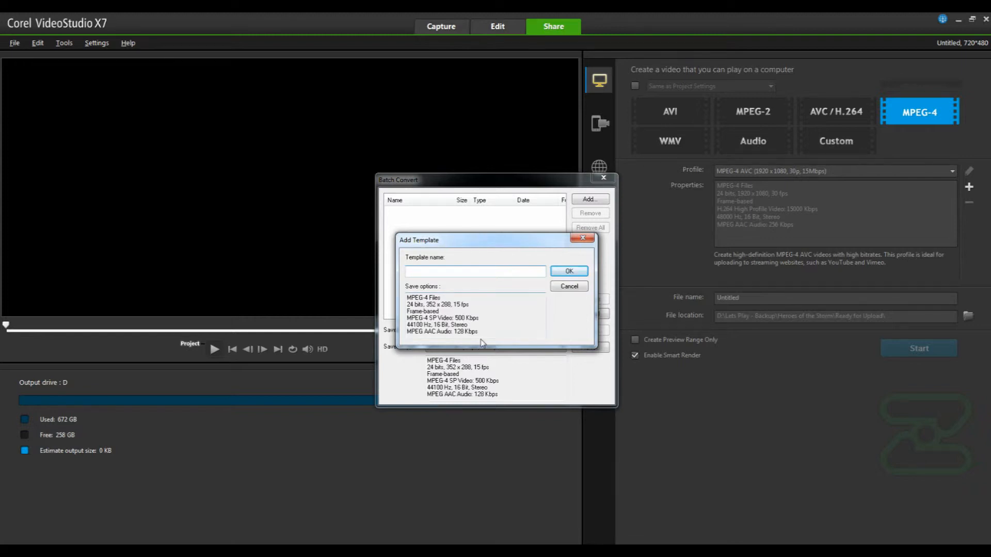
{"action": "left_click", "coordinate": [442, 314]}
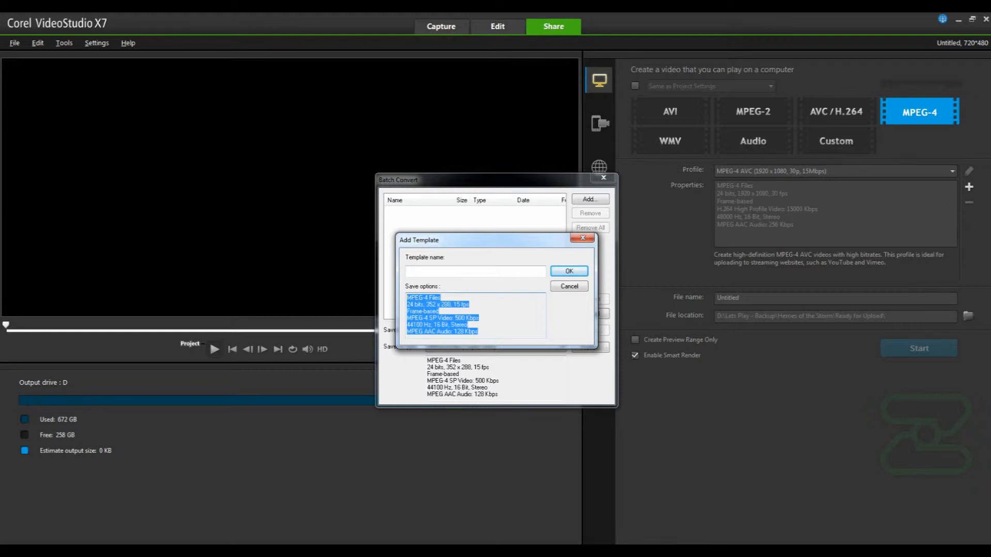
{"action": "left_click", "coordinate": [569, 286]}
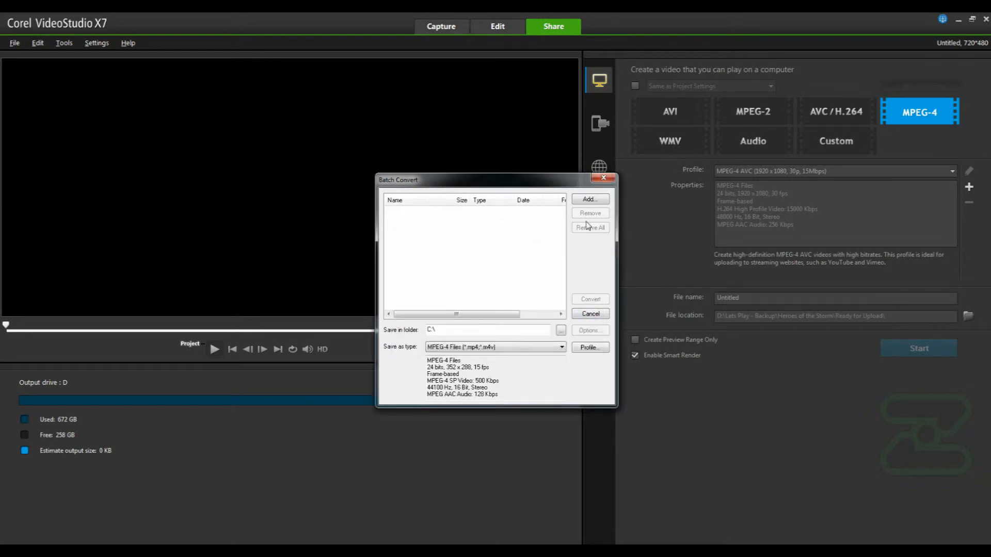
{"action": "left_click", "coordinate": [589, 199]}
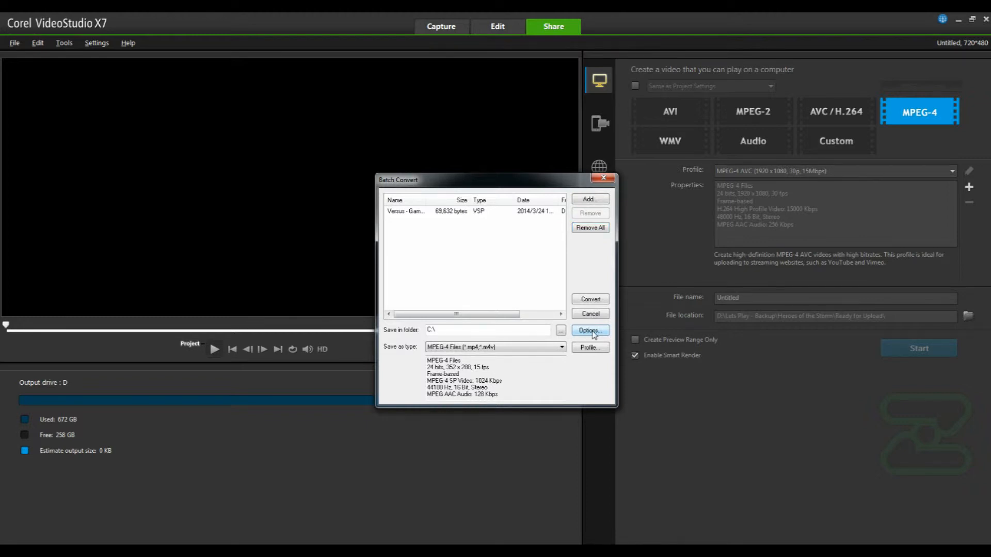
Step: In Video Save Options General, keep audio and video tracks with a 720 x 576 frame size
{"action": "left_click", "coordinate": [589, 331]}
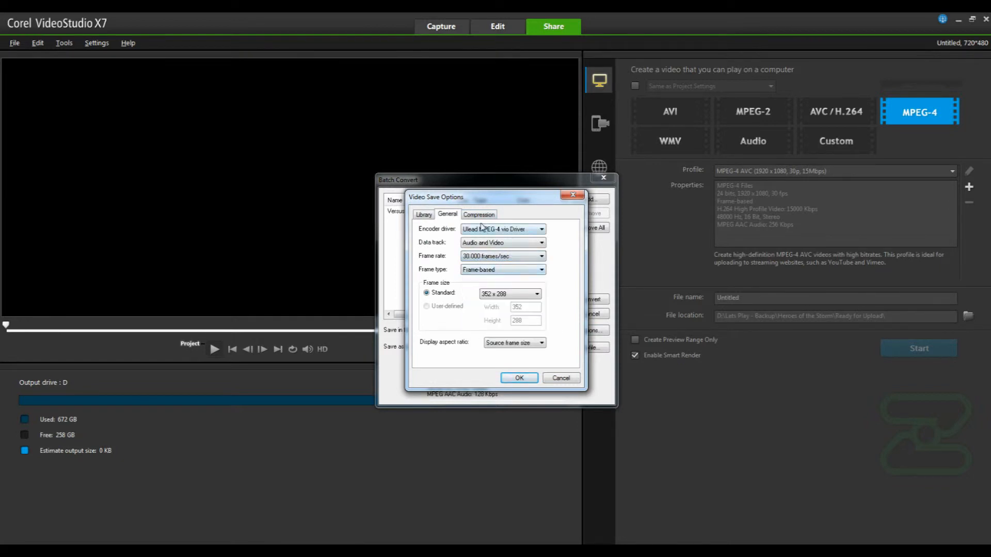
{"action": "left_click", "coordinate": [542, 243]}
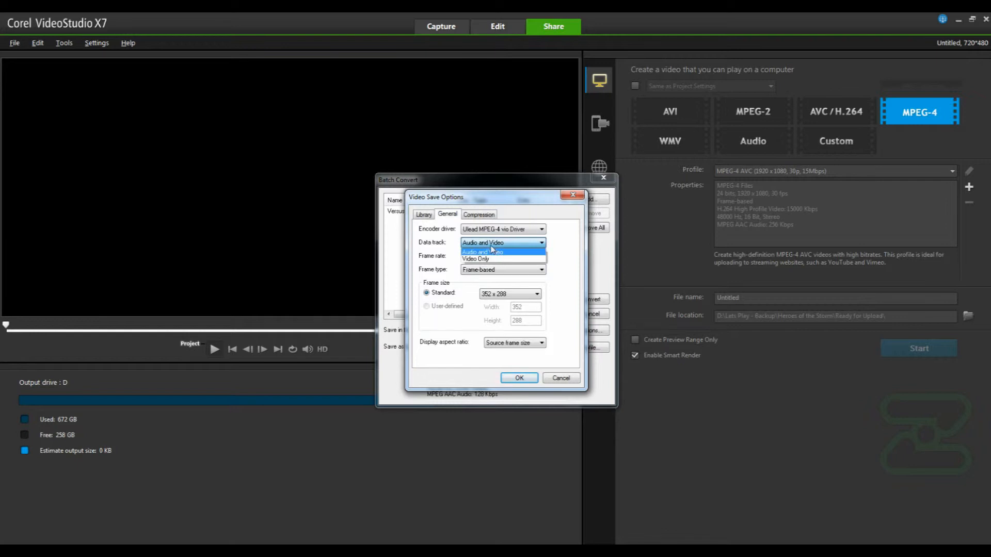
{"action": "left_click", "coordinate": [493, 252]}
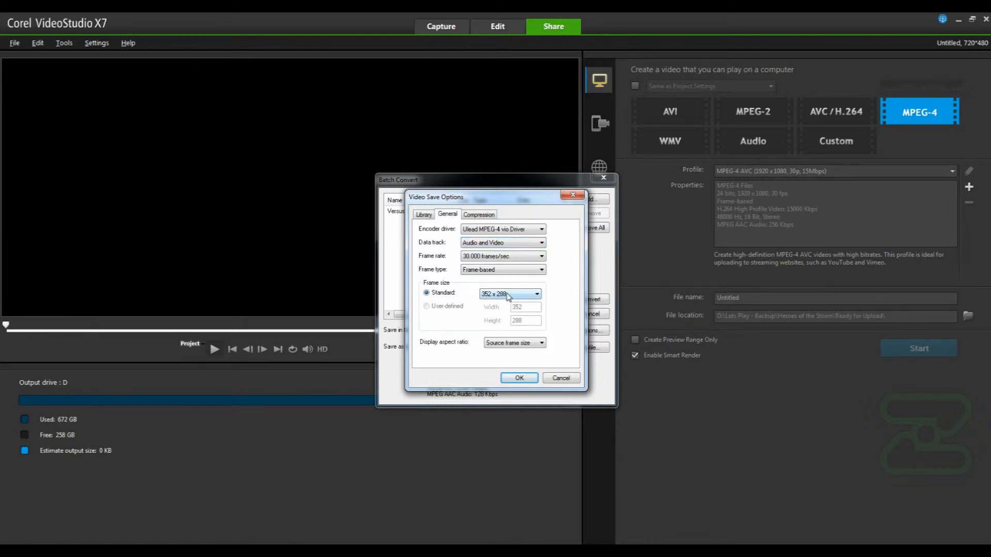
{"action": "left_click", "coordinate": [537, 293]}
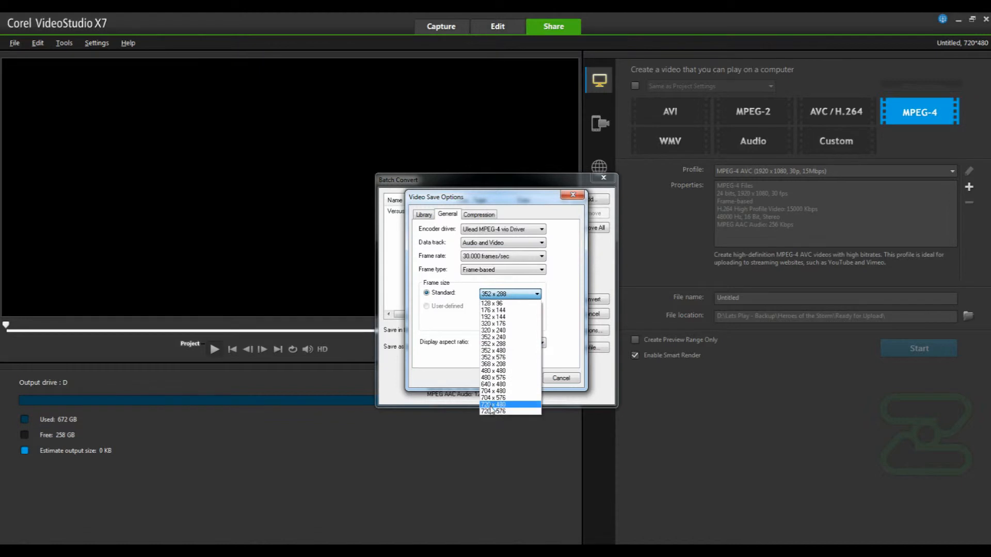
{"action": "left_click", "coordinate": [495, 411]}
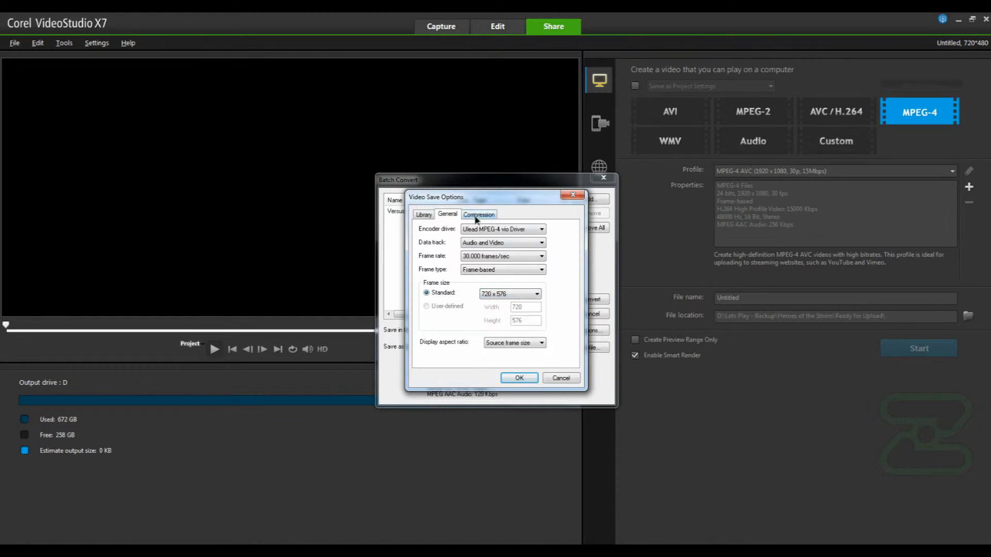
Step: Set compression to H.264 High at 2000 kbps with 48000 Hz AAC audio at 256 kbps
{"action": "left_click", "coordinate": [479, 215]}
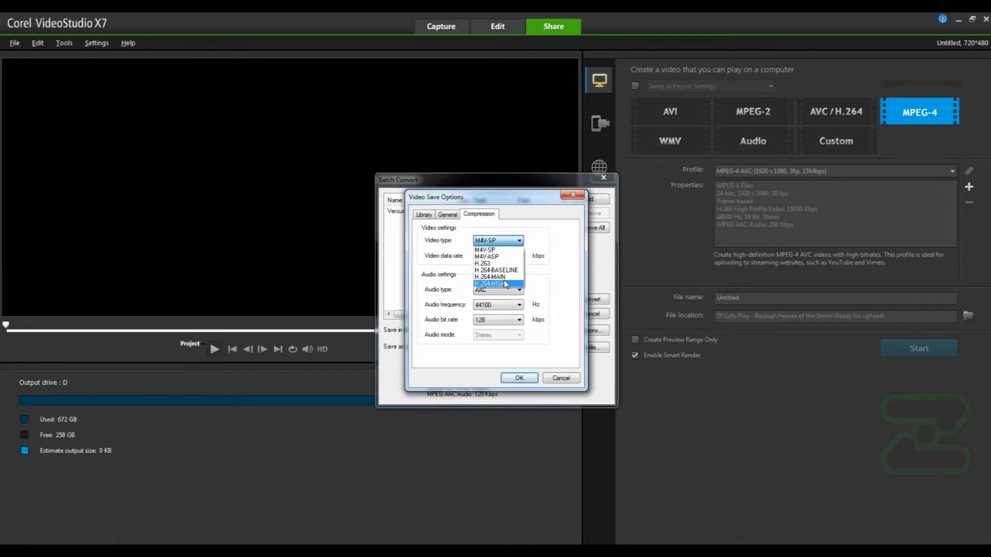
{"action": "left_click", "coordinate": [494, 283]}
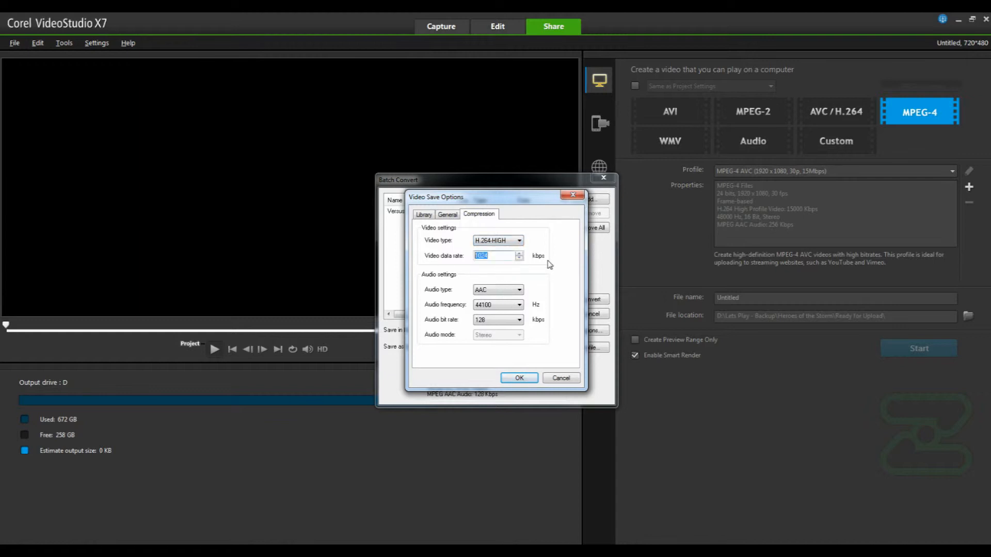
{"action": "type", "text": "2000"}
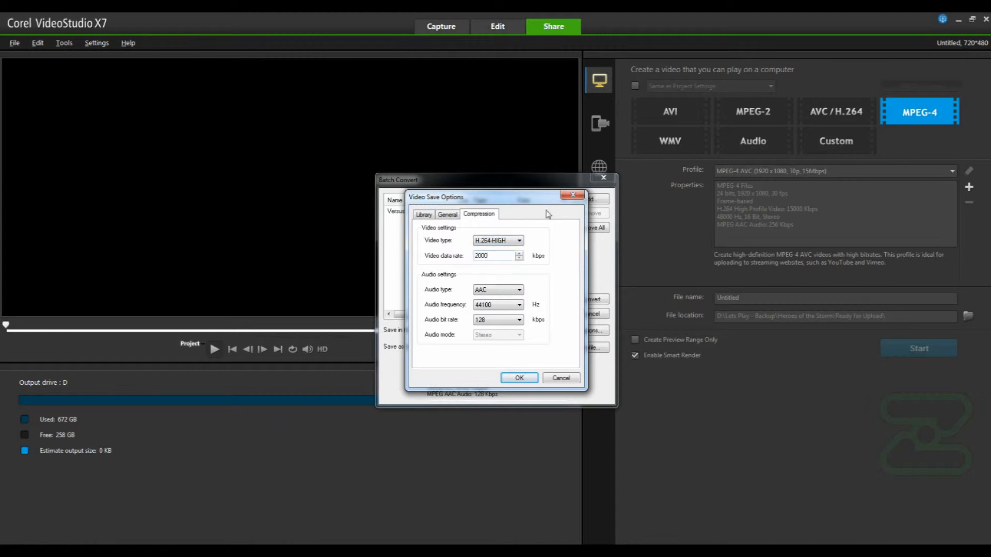
{"action": "left_click", "coordinate": [518, 305]}
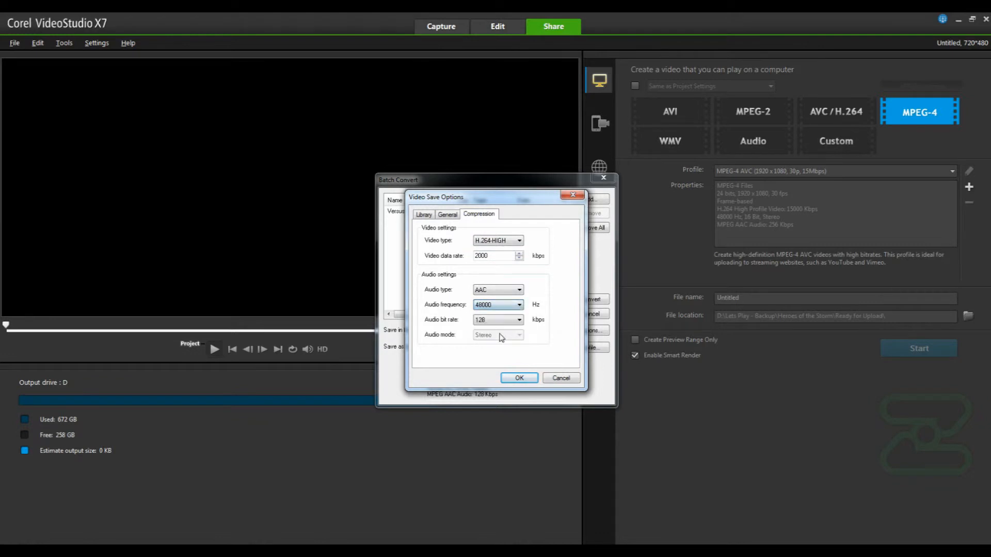
{"action": "left_click", "coordinate": [518, 320]}
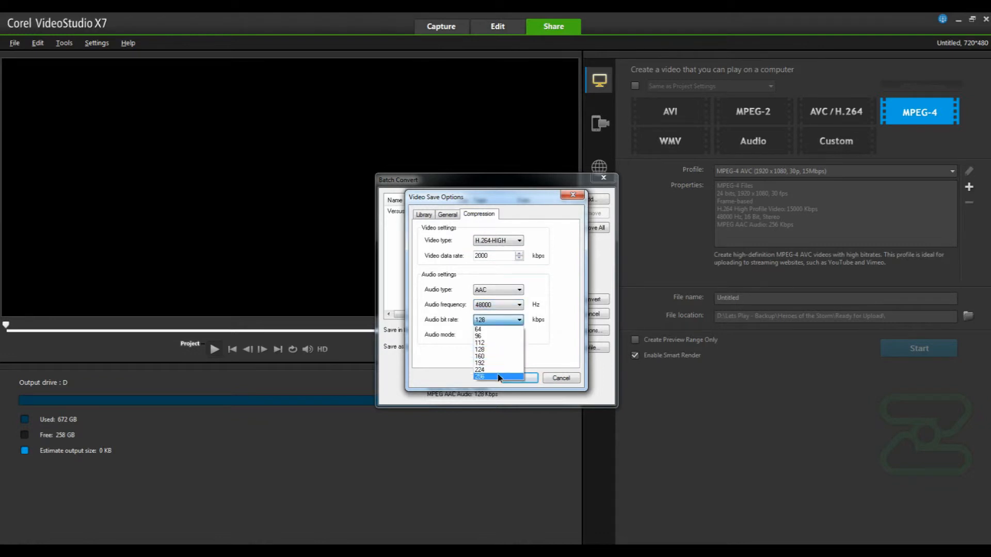
{"action": "left_click", "coordinate": [424, 215]}
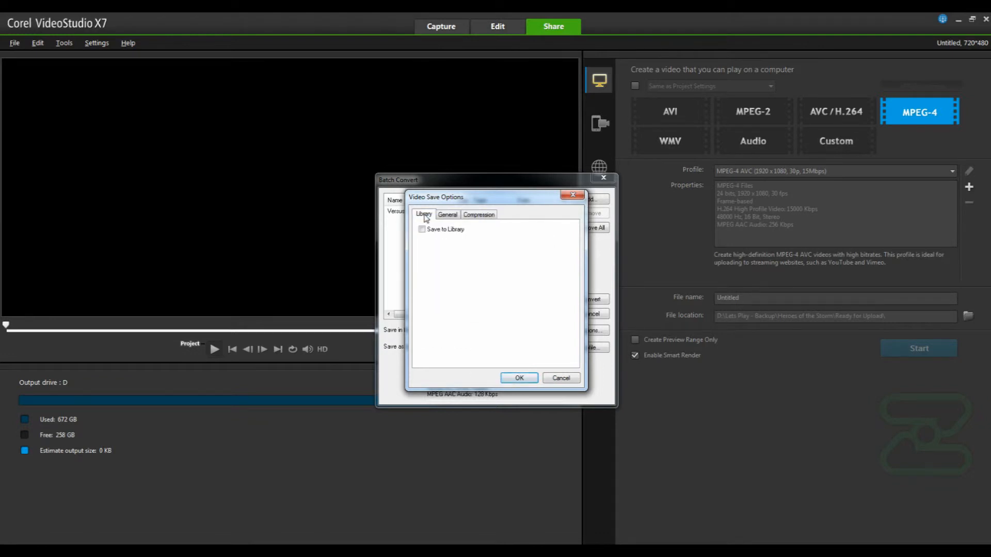
{"action": "left_click", "coordinate": [479, 214]}
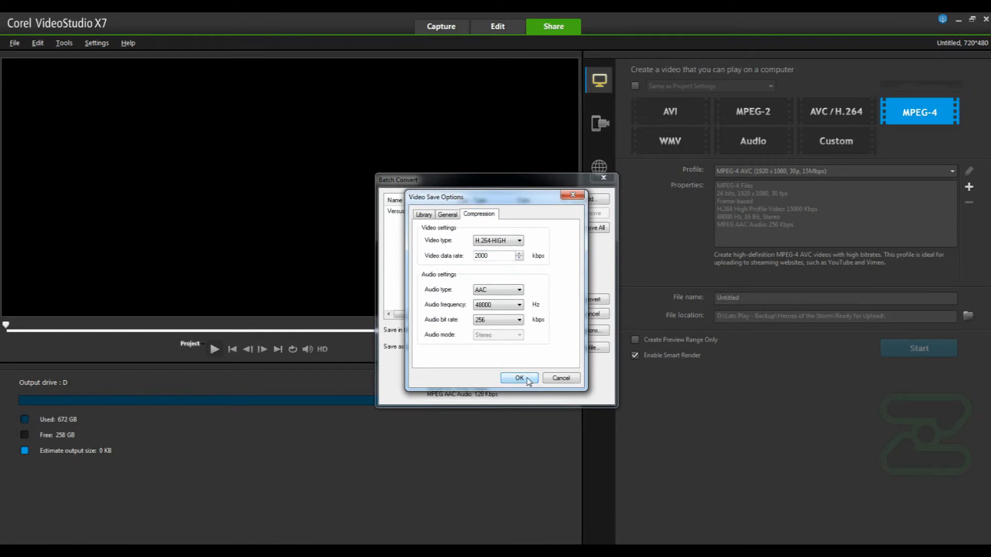
Step: Confirm the save options and add them as a new profile named 'Test Profile'
{"action": "left_click", "coordinate": [519, 378]}
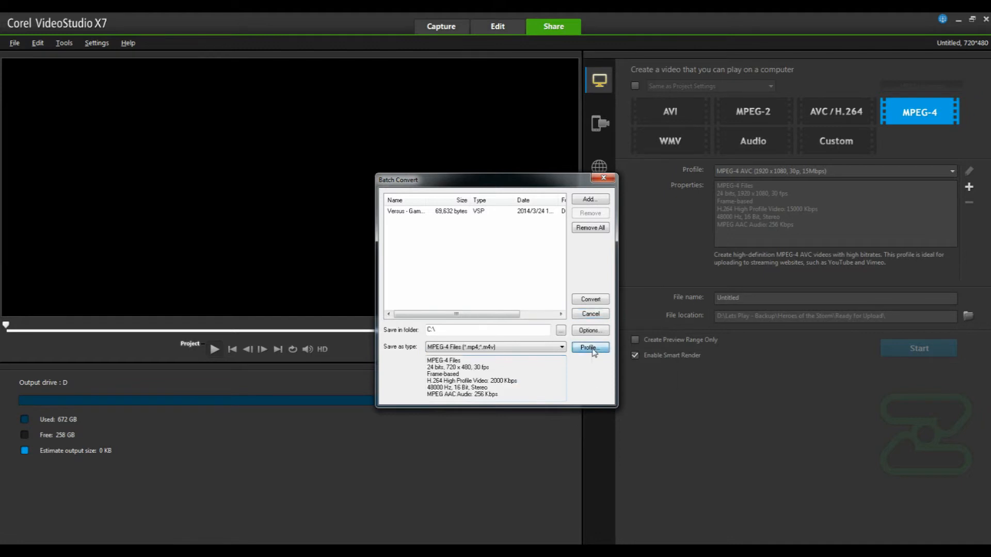
{"action": "left_click", "coordinate": [589, 347]}
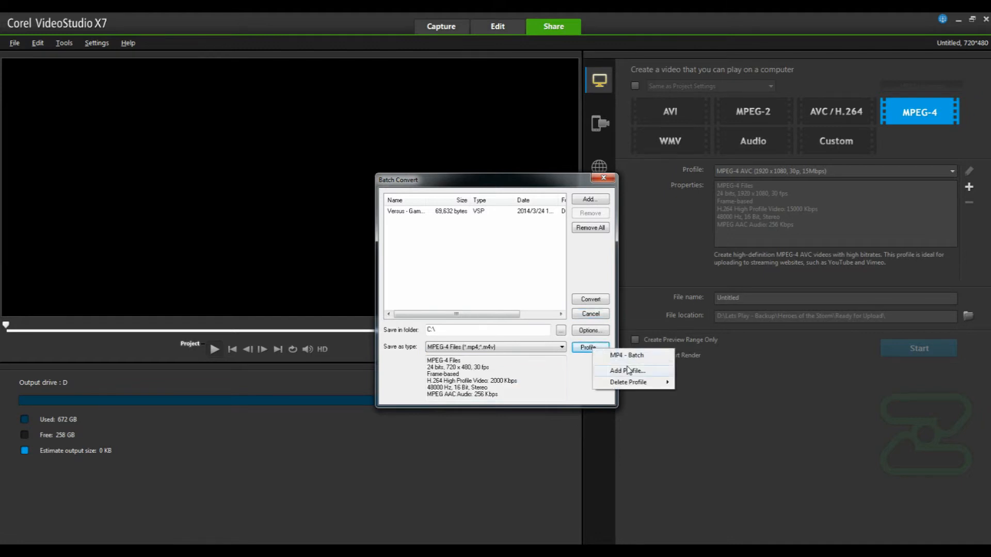
{"action": "left_click", "coordinate": [626, 370]}
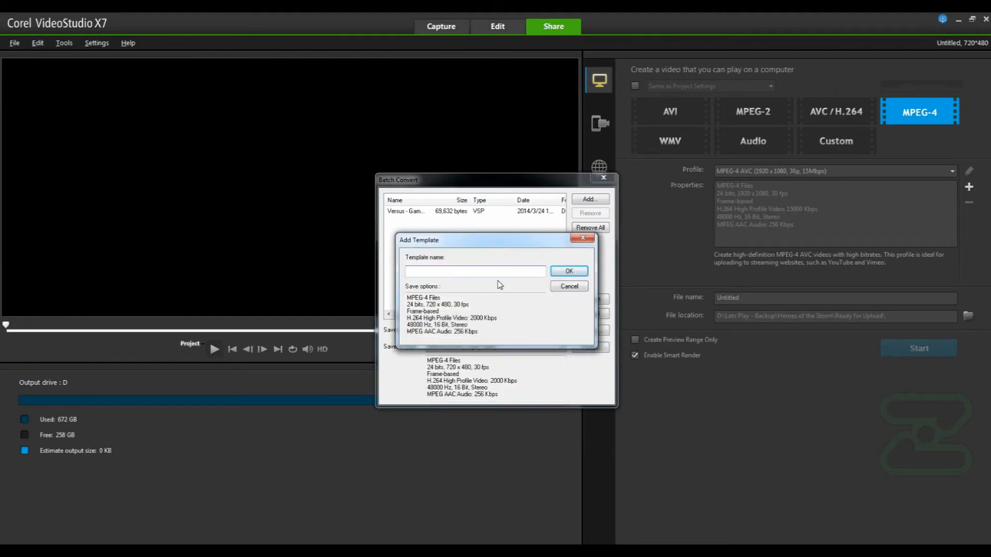
{"action": "type", "text": "Test Profile"}
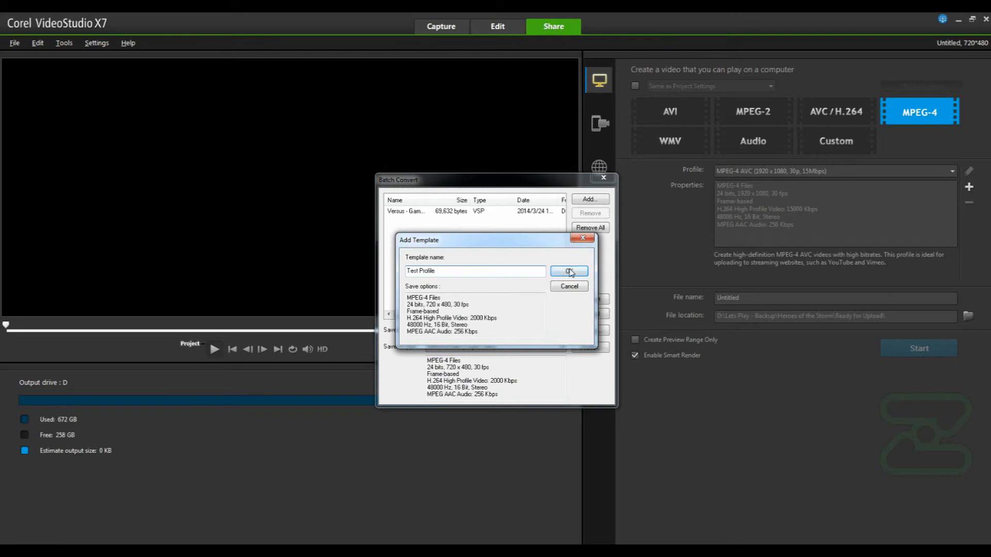
{"action": "left_click", "coordinate": [568, 271]}
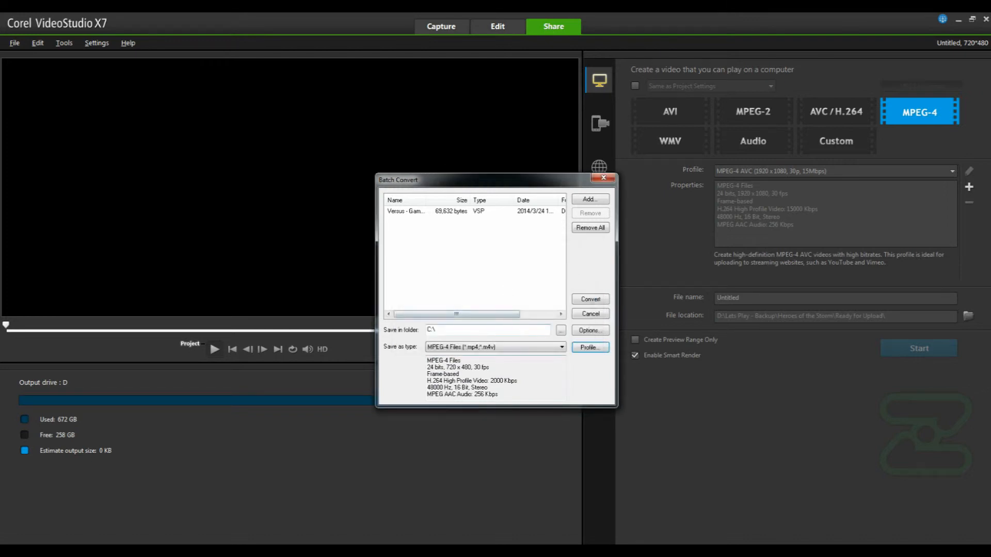
{"action": "left_click", "coordinate": [561, 347]}
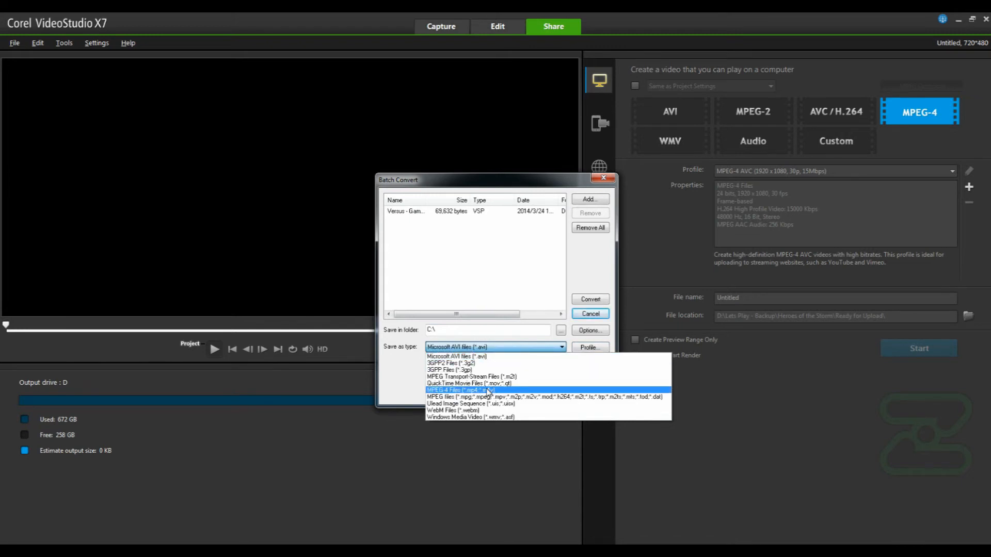
{"action": "left_click", "coordinate": [461, 390]}
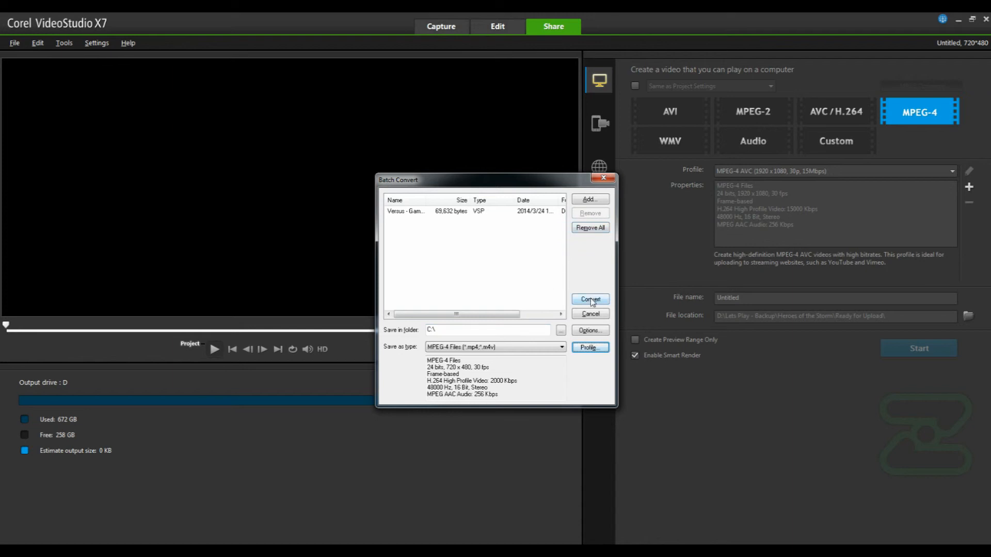
{"action": "left_click", "coordinate": [486, 331]}
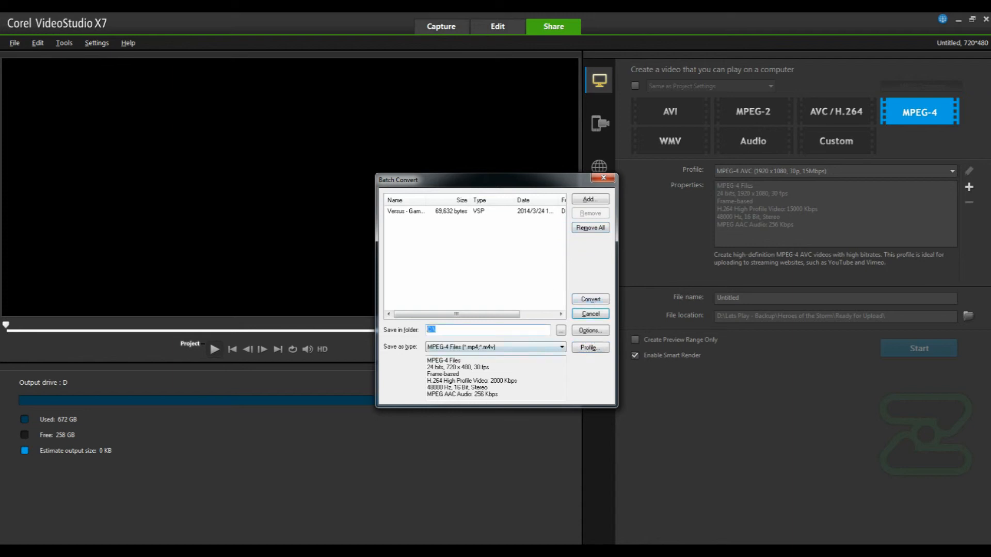